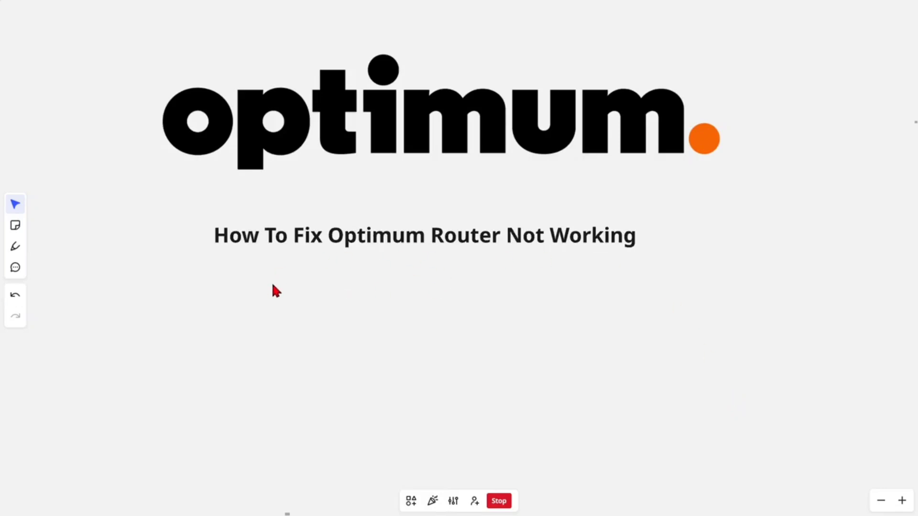
mouse_move(407, 324)
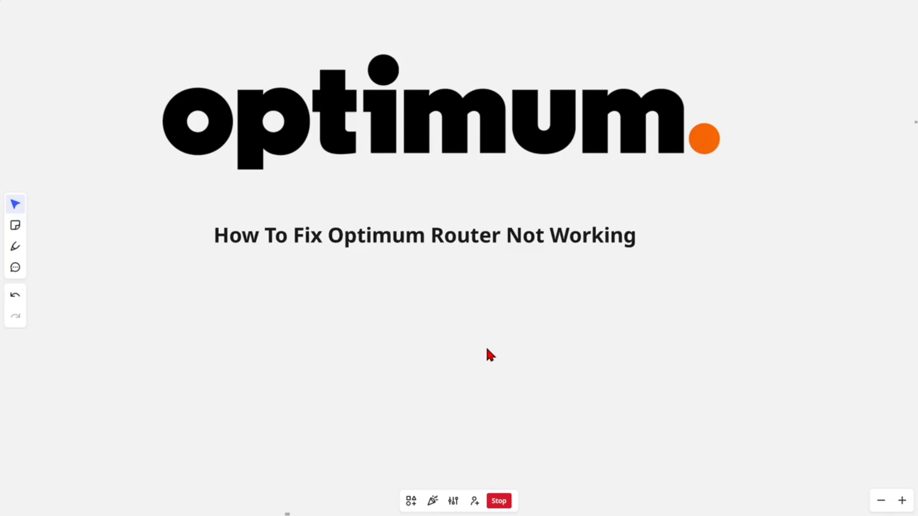
mouse_move(576, 329)
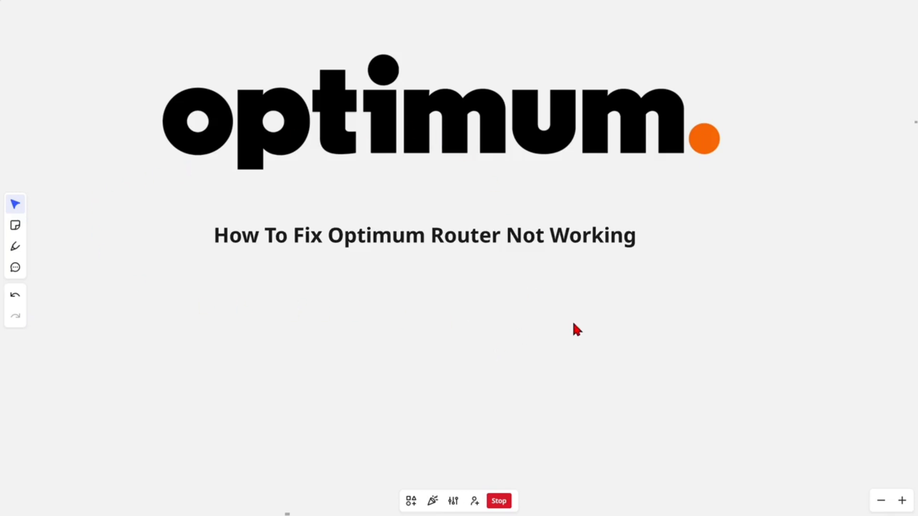
mouse_move(520, 347)
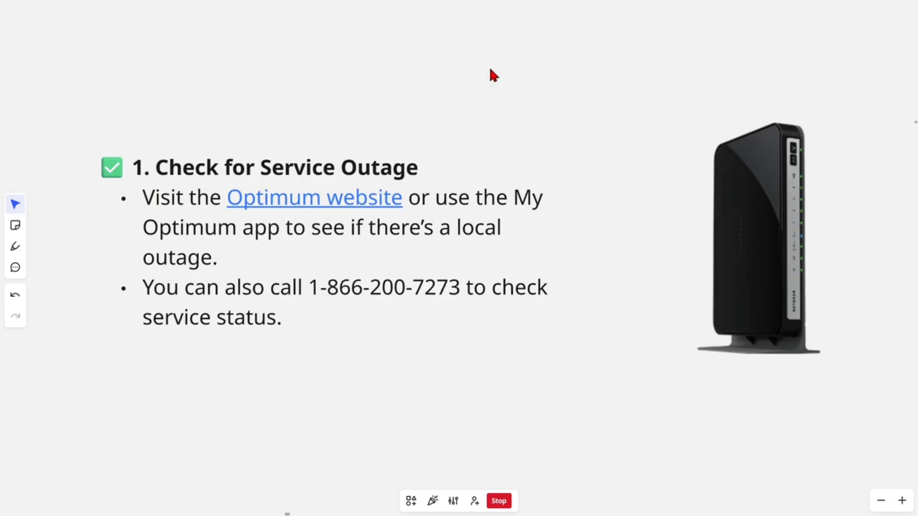
mouse_move(240, 251)
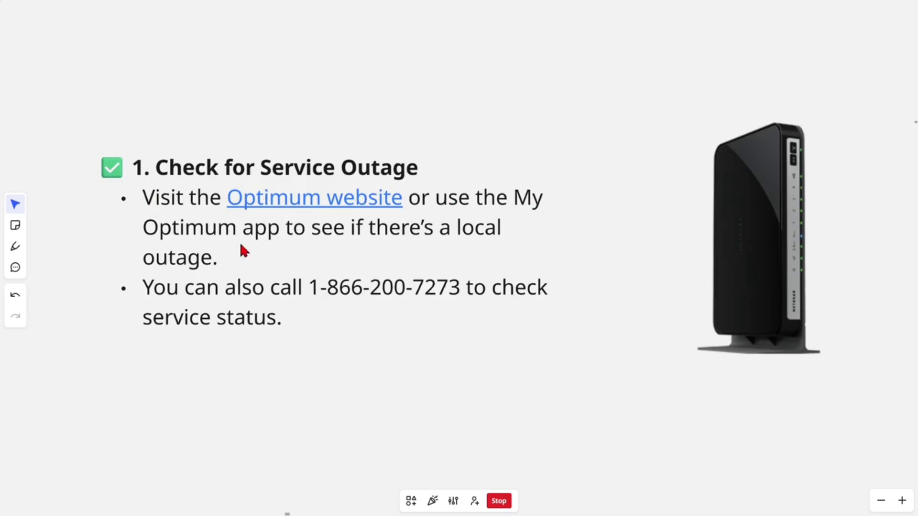
mouse_move(199, 323)
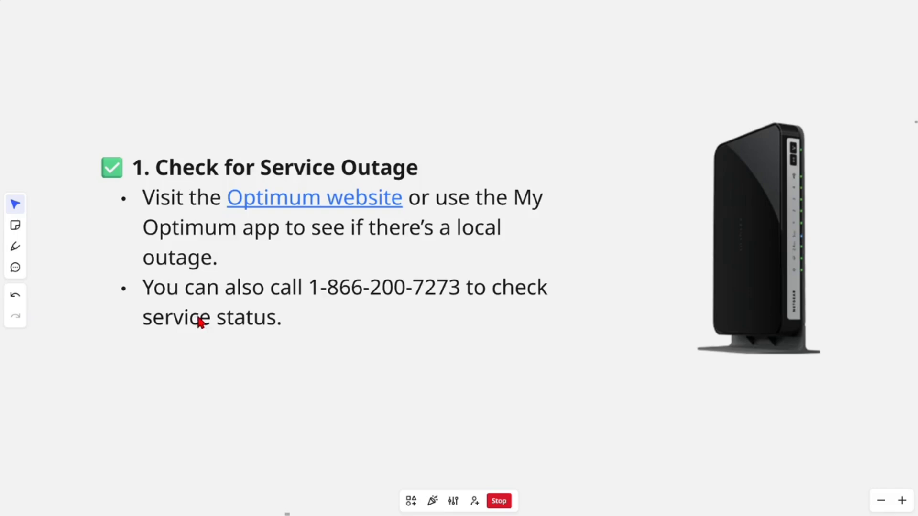
mouse_move(393, 348)
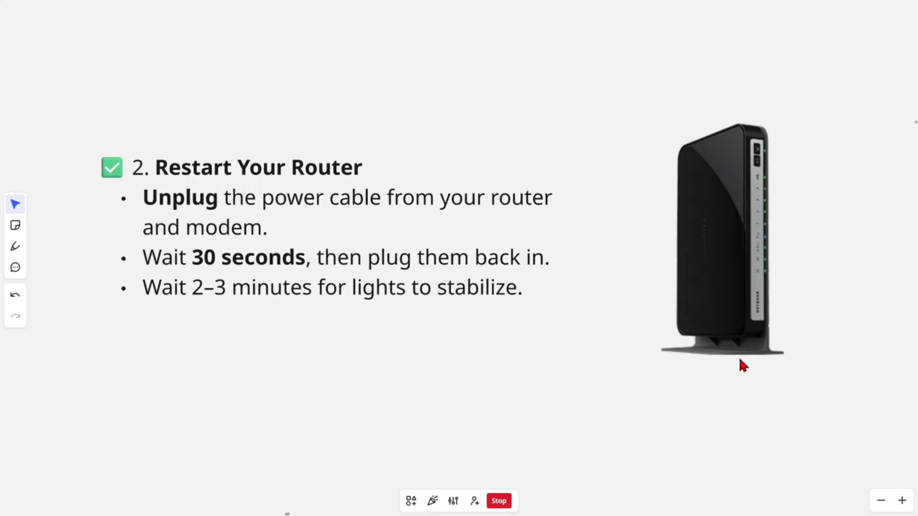
mouse_move(719, 396)
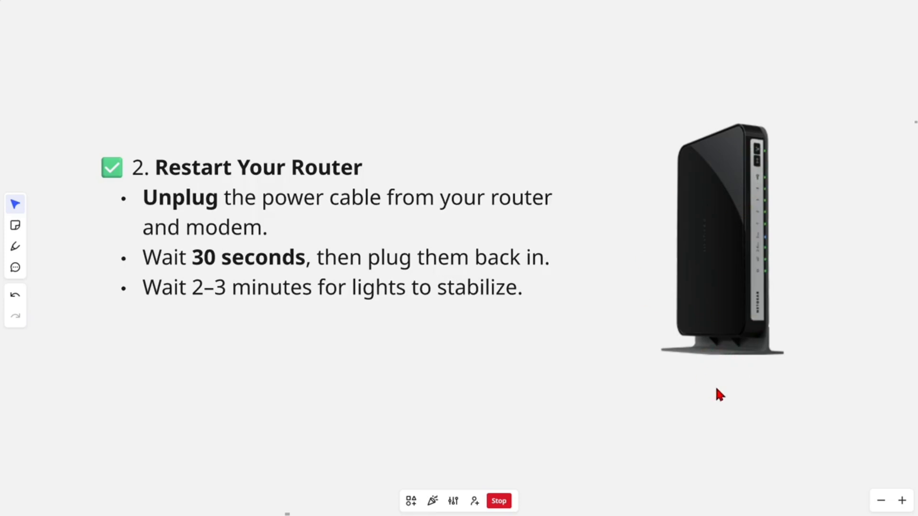
mouse_move(654, 401)
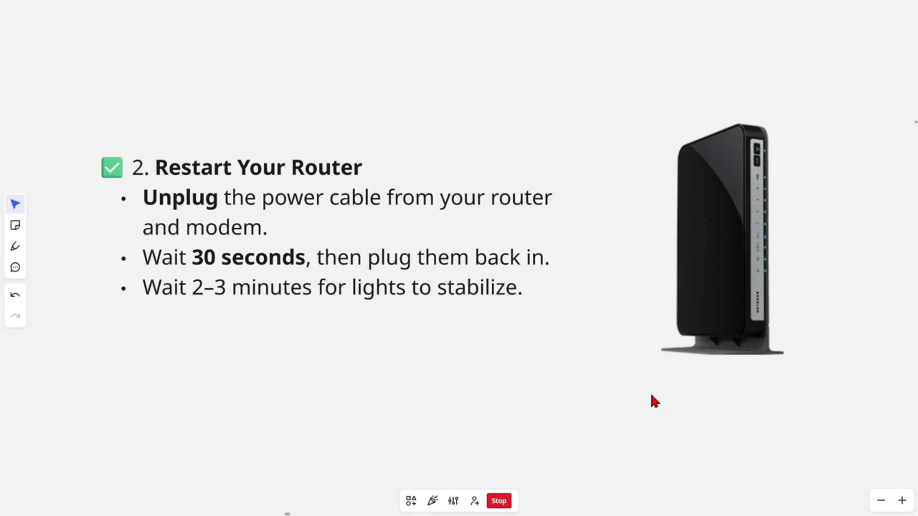
mouse_move(731, 145)
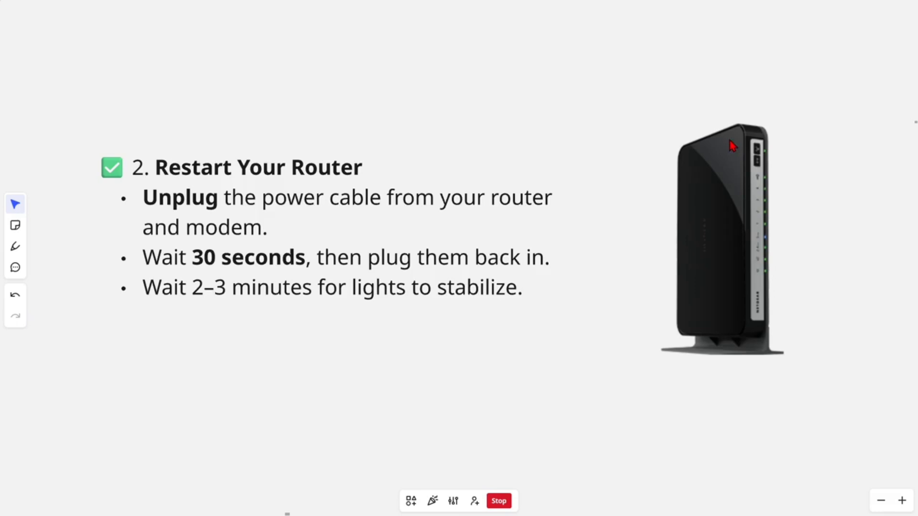
mouse_move(694, 257)
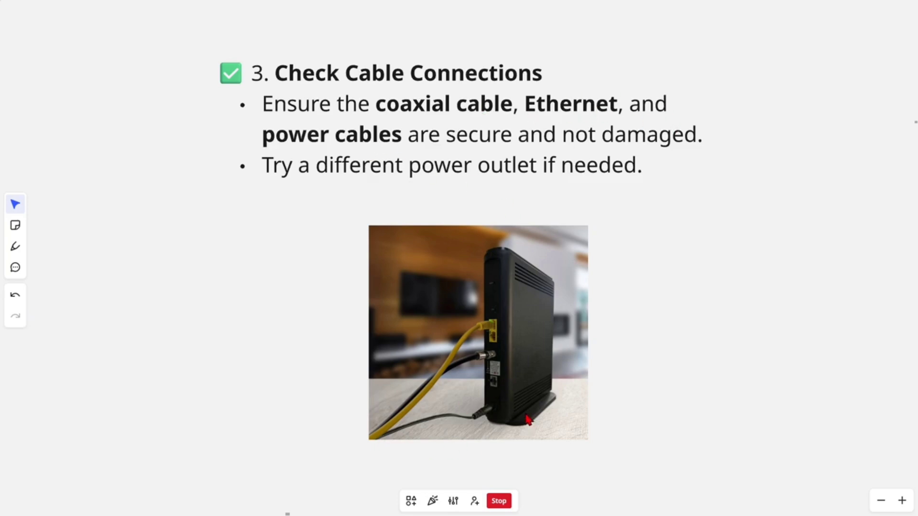
mouse_move(643, 364)
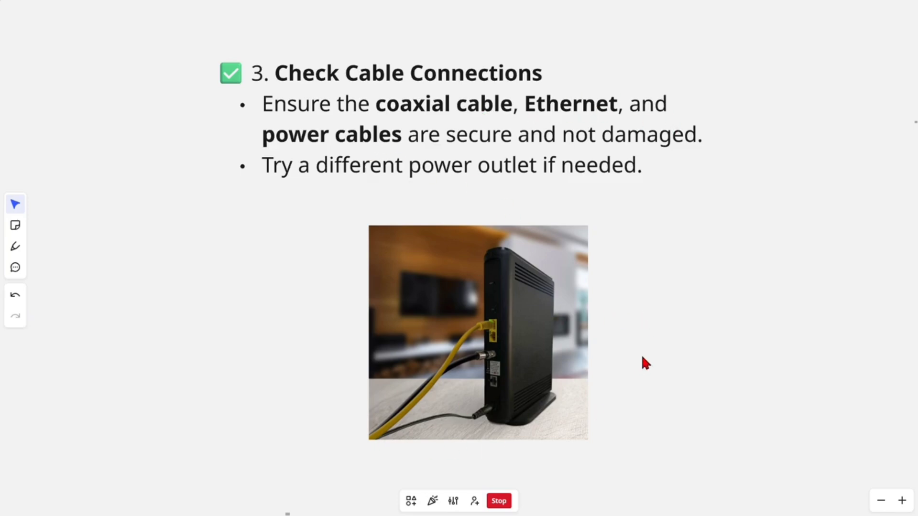
mouse_move(617, 267)
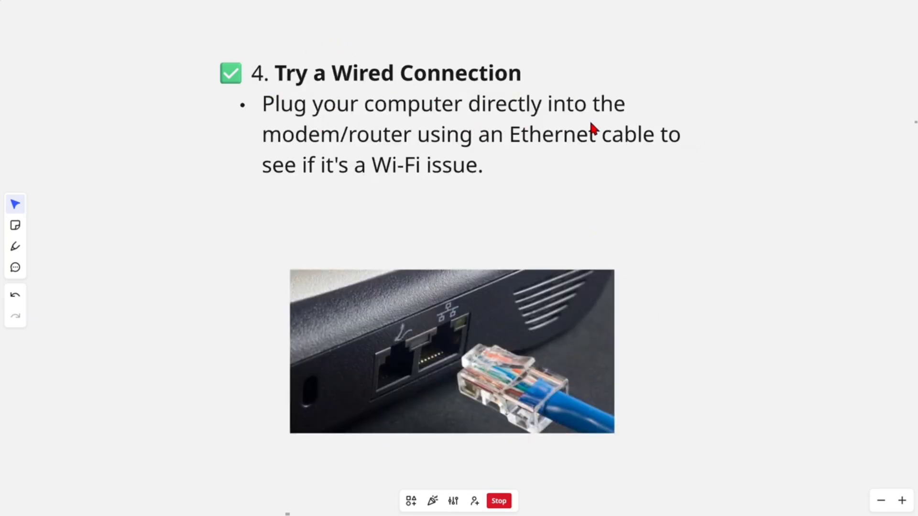
mouse_move(576, 367)
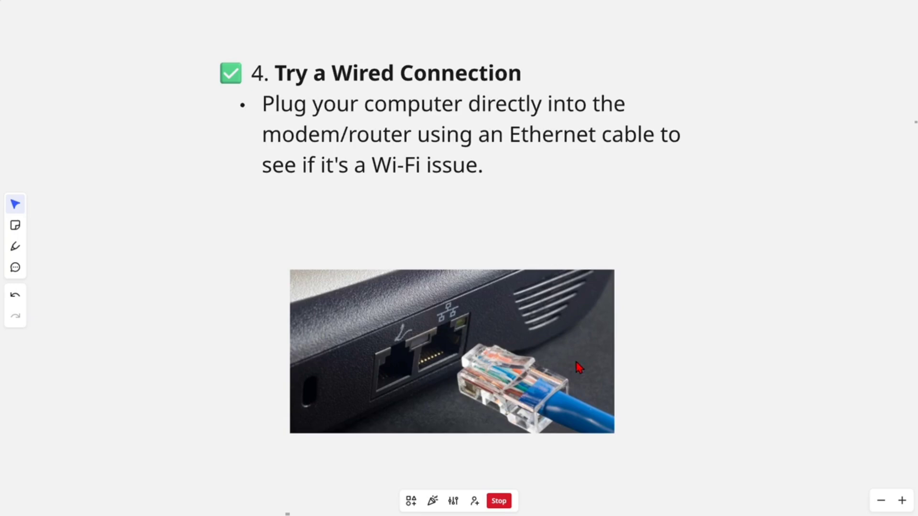
mouse_move(712, 317)
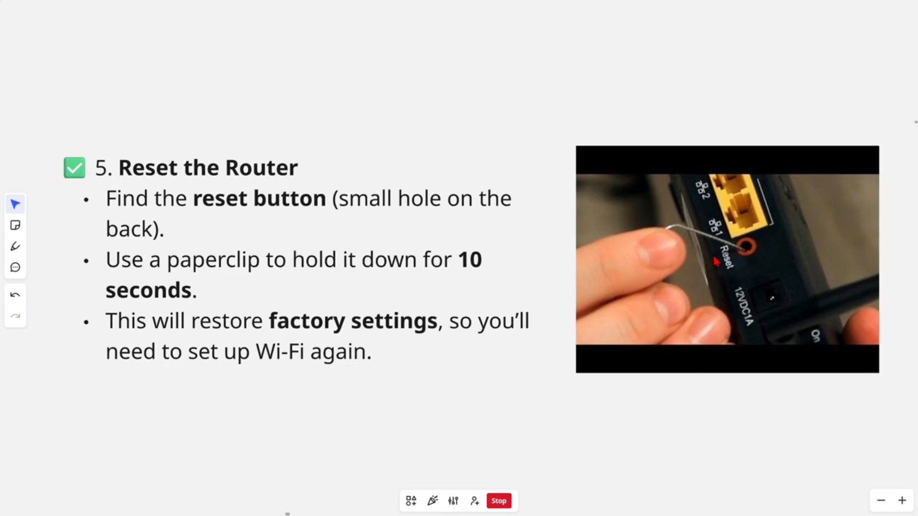
mouse_move(774, 274)
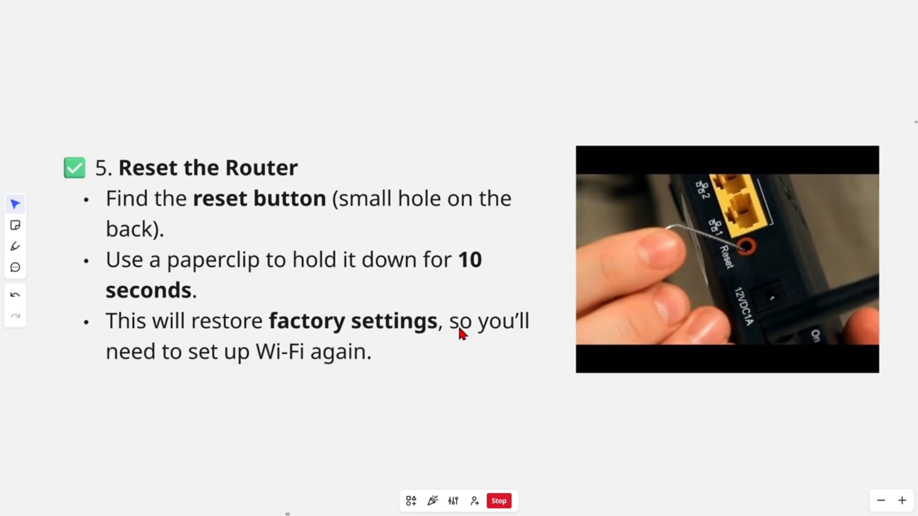
mouse_move(337, 380)
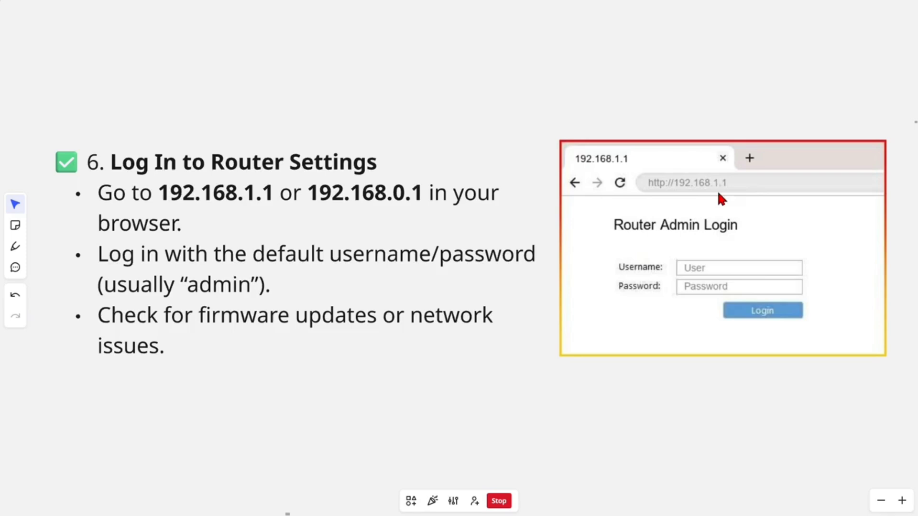
mouse_move(364, 211)
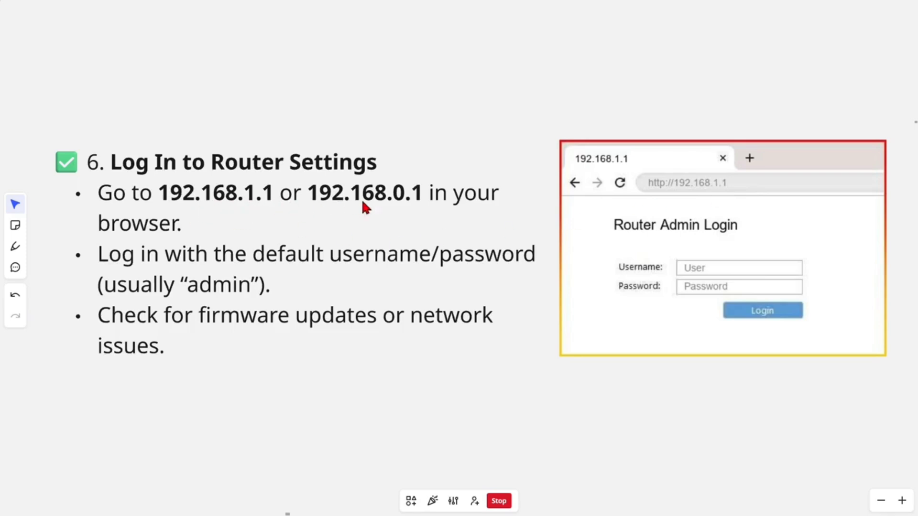
mouse_move(744, 192)
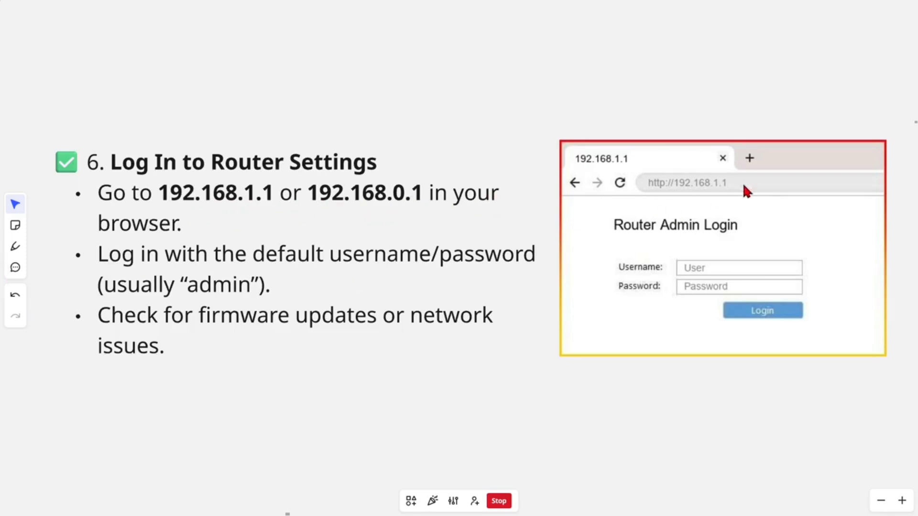
mouse_move(727, 249)
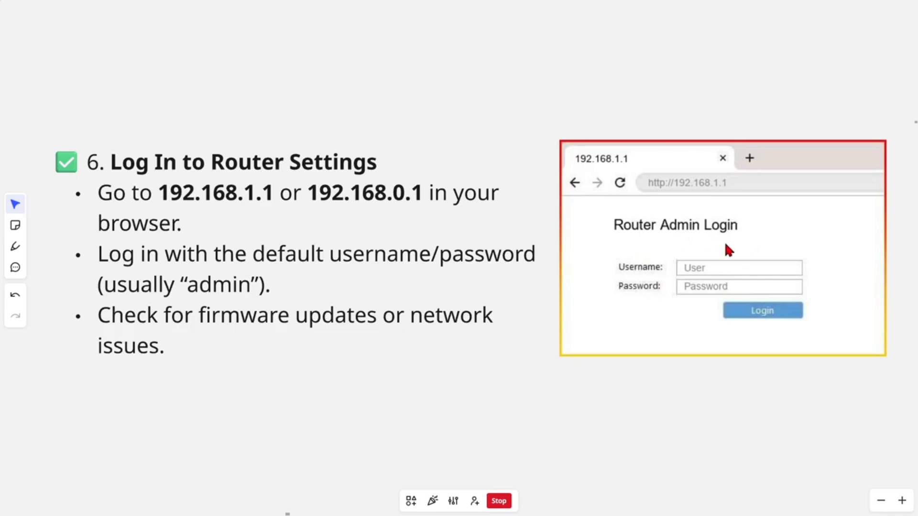
mouse_move(657, 312)
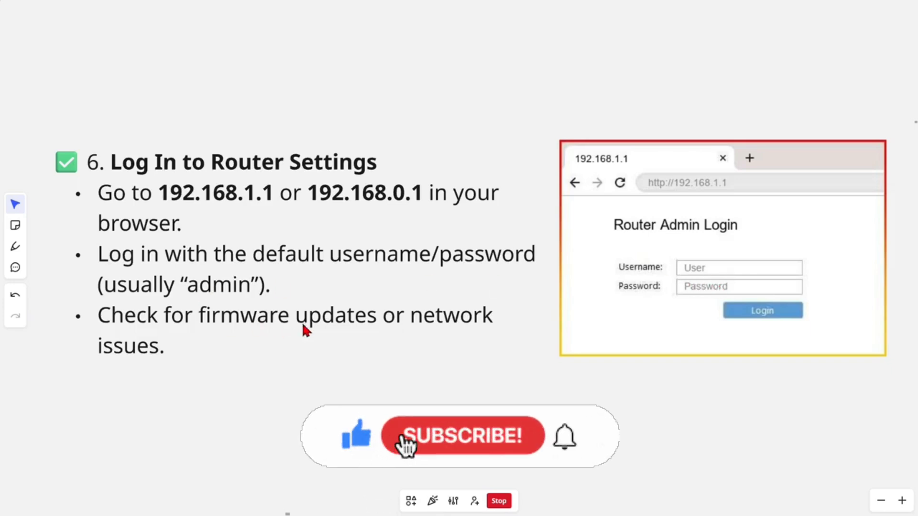
Step: Advance past the router-settings login slide to step 7, 'Contact Optimum Support'
left_click(462, 436)
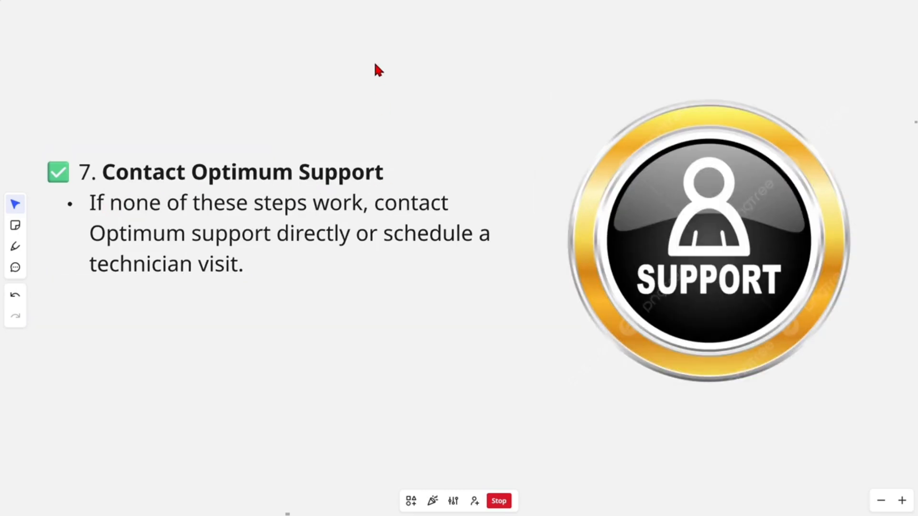
mouse_move(326, 260)
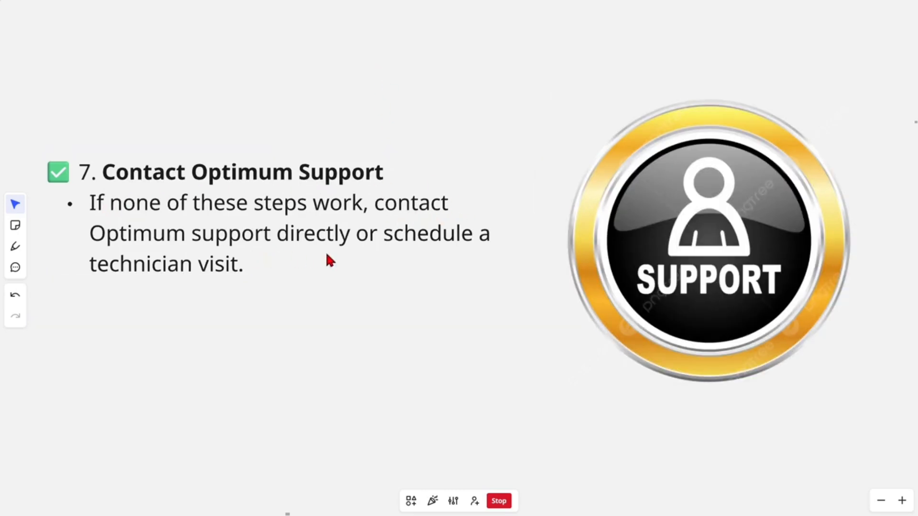
mouse_move(385, 306)
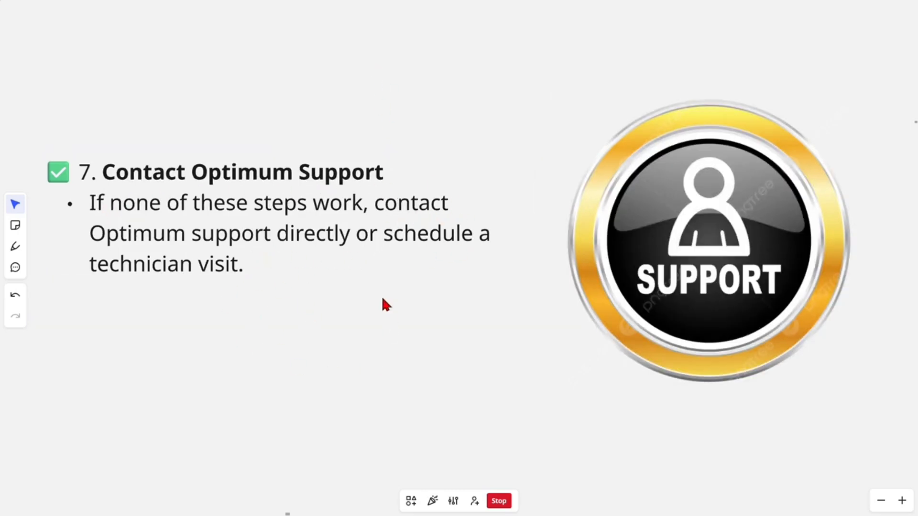